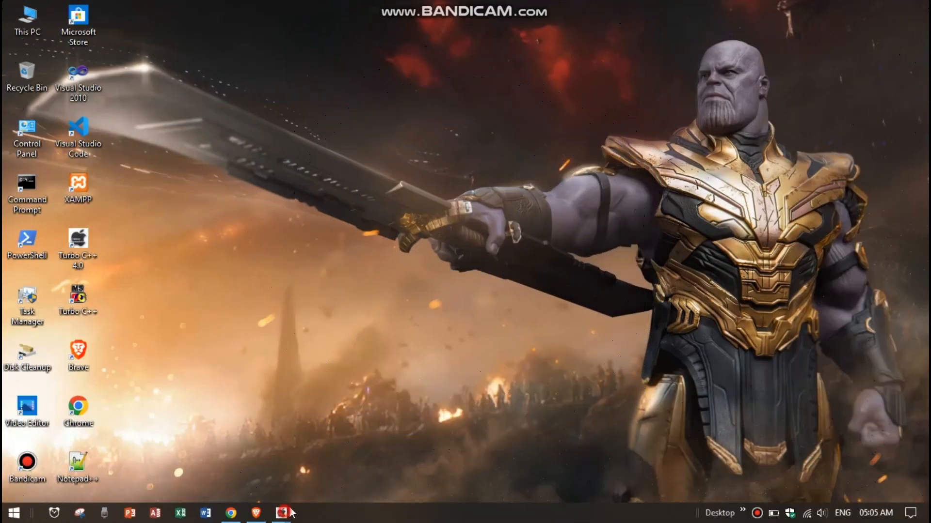
Step: Launch Turbo C++ from its taskbar icon
{"action": "left_click", "coordinate": [280, 513]}
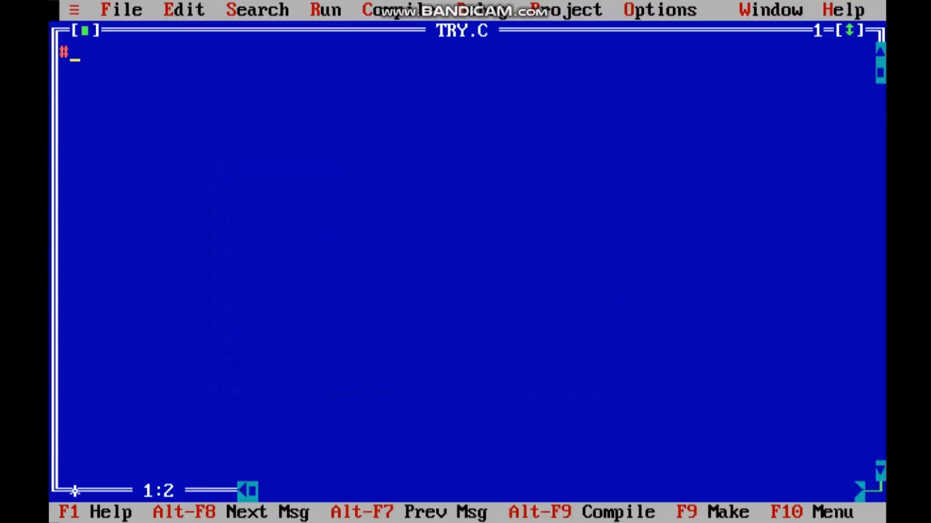
Step: Write the #include<stdio.h> and #include<conio.h> lines and a clrscr(); call
{"action": "type", "text": "include<S"}
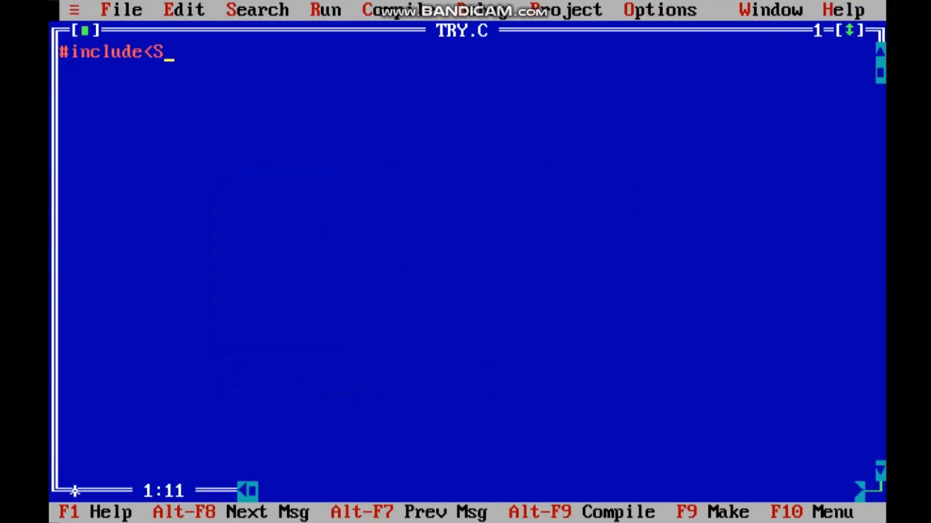
{"action": "type", "text": "tdio.h>"}
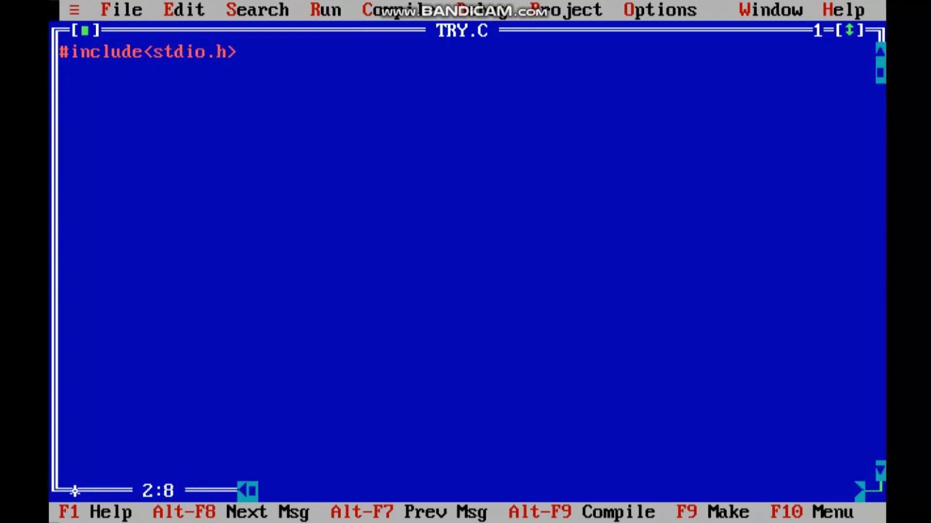
{"action": "key", "text": "Home"}
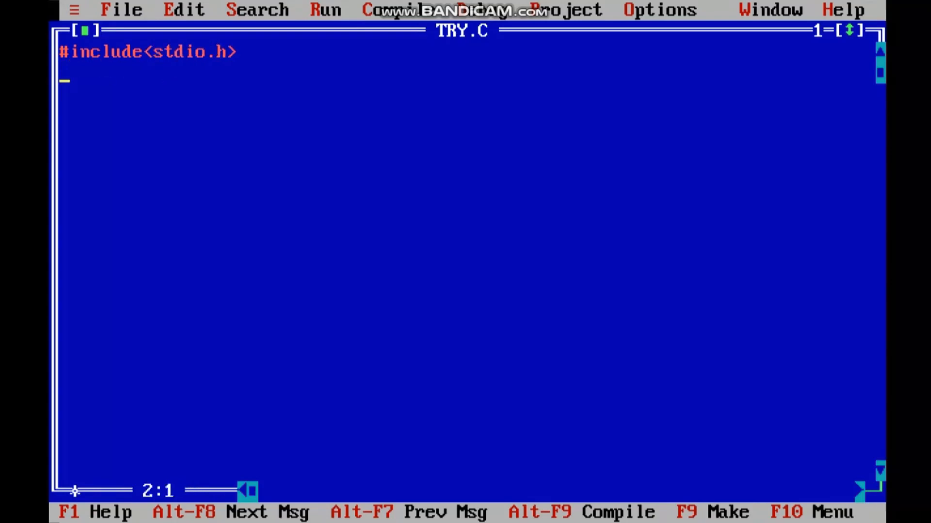
{"action": "type", "text": "#include<c"}
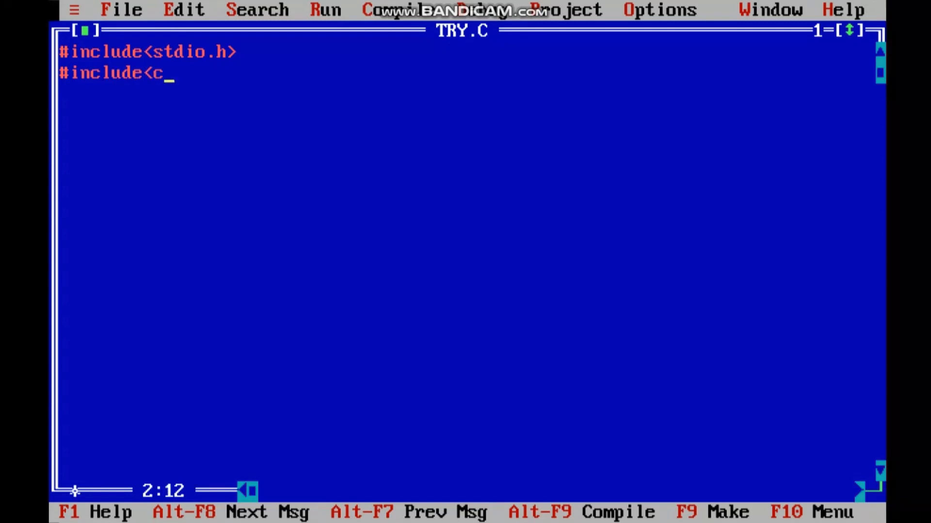
{"action": "type", "text": "onio.h>"}
{"action": "type", "text": "void main("}
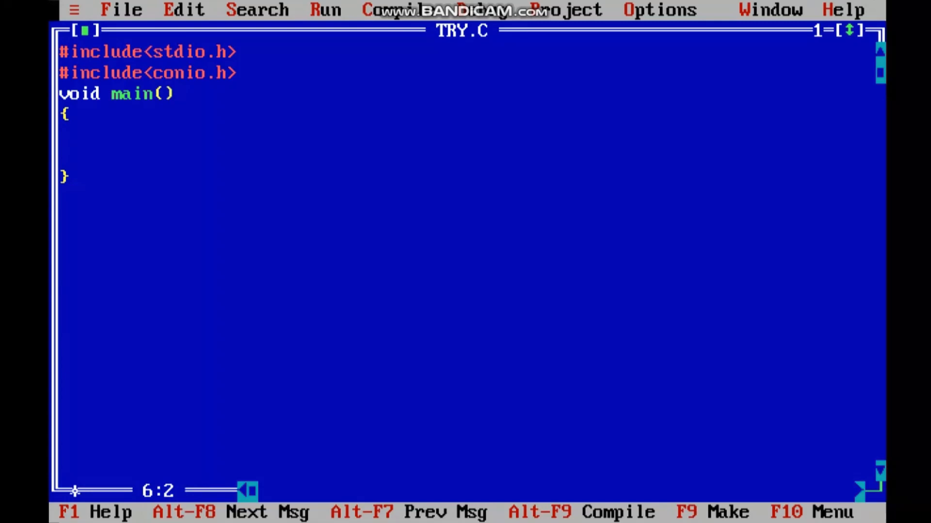
{"action": "type", "text": "clrscr();"}
{"action": "type", "text": "print"}
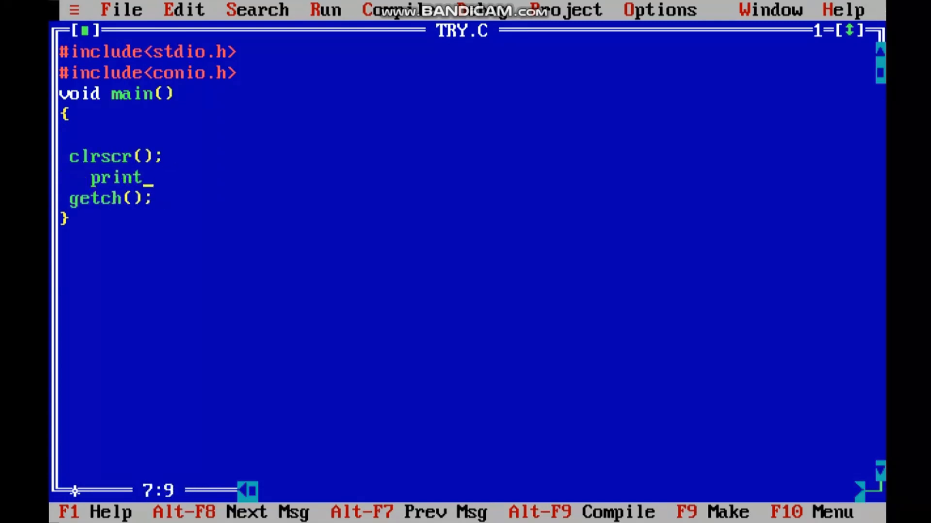
Step: Add a printf prompt "Enter The Limit To Generate The Fibonacci Series:-"
{"action": "type", "text": "f();"}
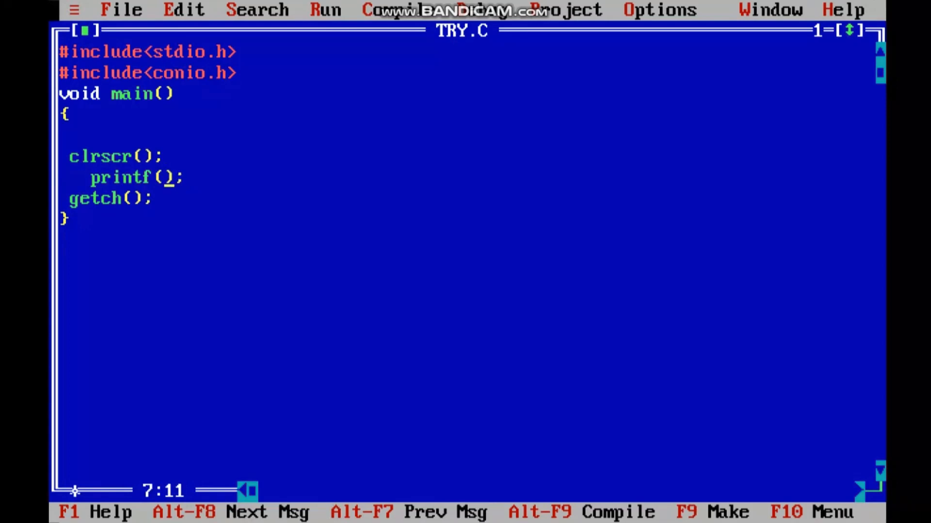
{"action": "type", "text": "\"Enter \""}
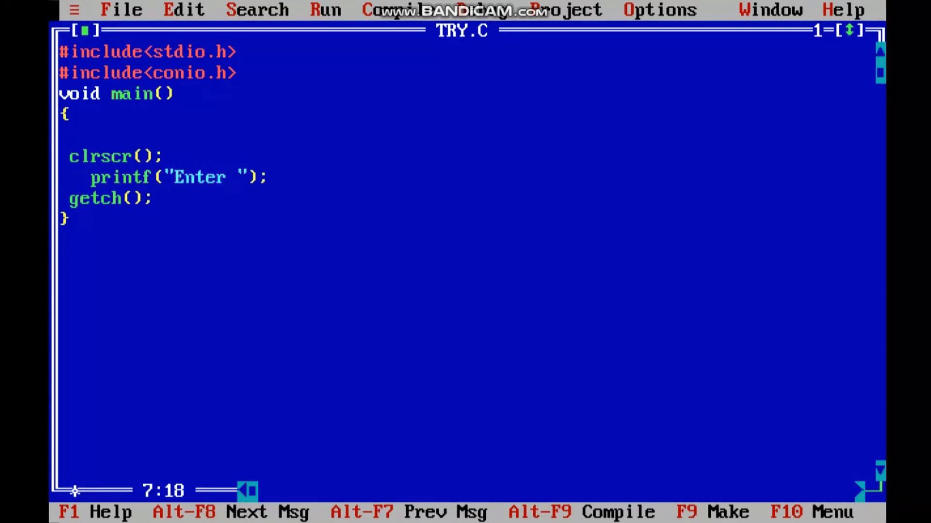
{"action": "type", "text": "The Limi"}
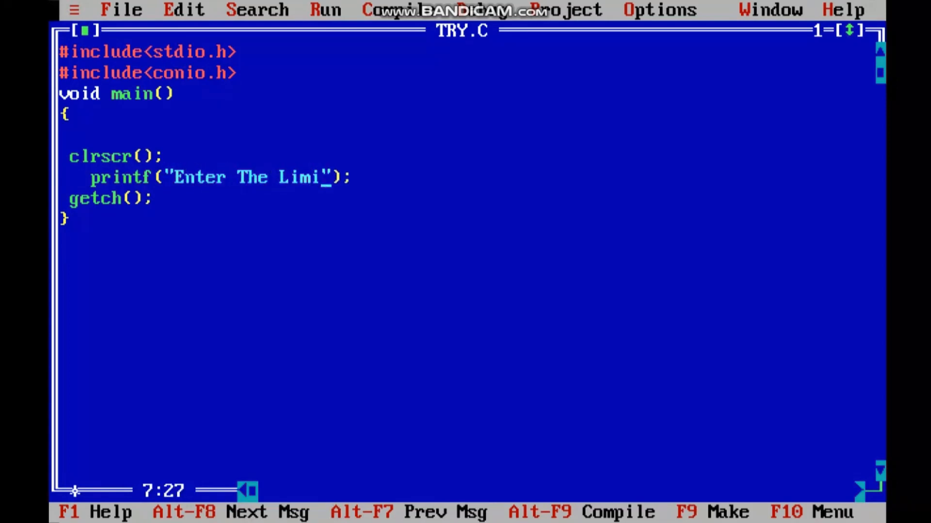
{"action": "type", "text": "t To Generate"}
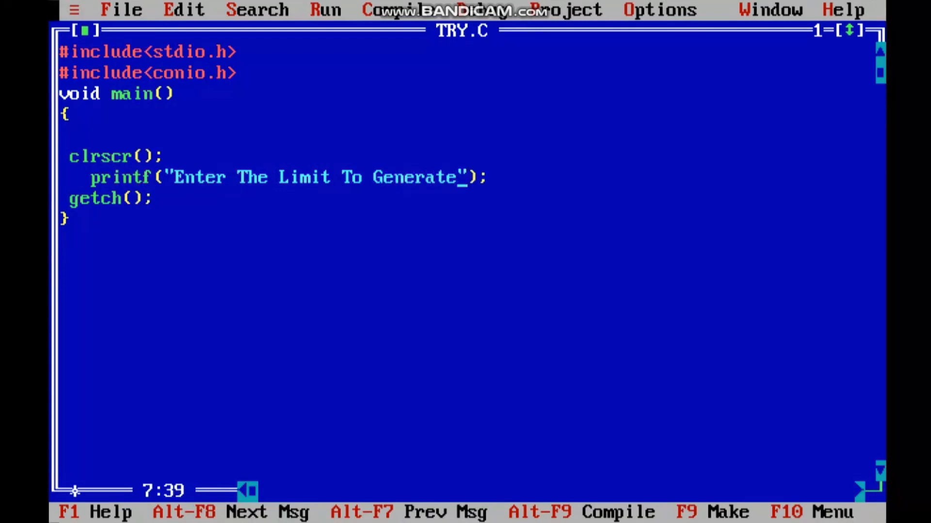
{"action": "type", "text": "The Fibonac"}
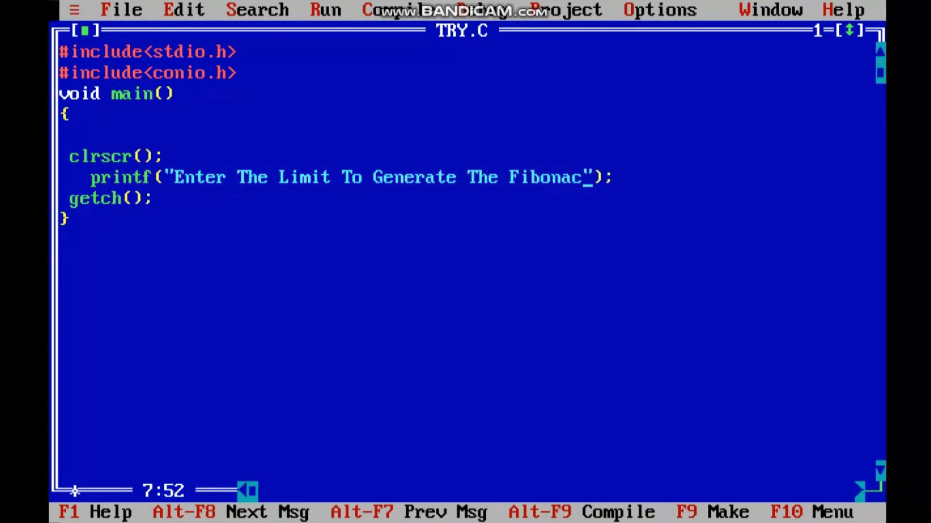
{"action": "type", "text": "ci Series:-"}
{"action": "type", "text": "scanf();"}
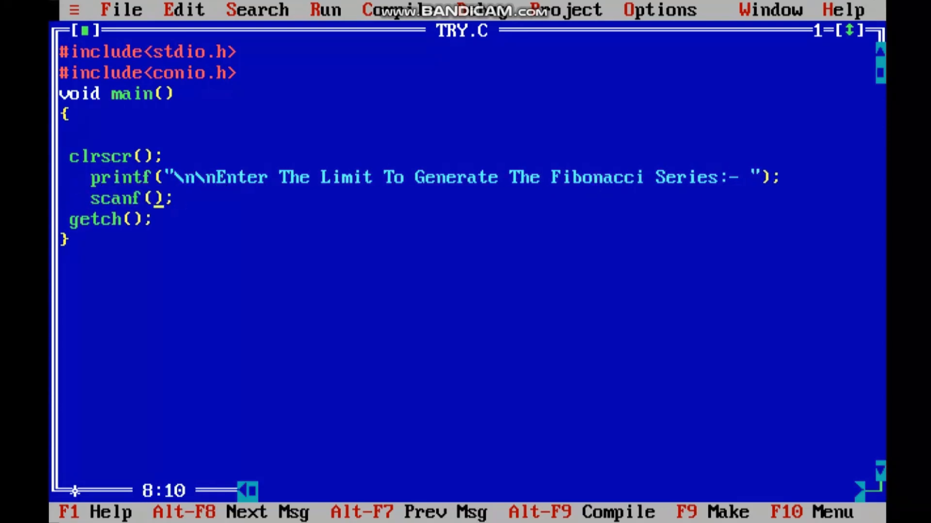
Step: Read the limit with scanf("%d",&Num) and print the Fibonacci Series heading
{"action": "type", "text": "\"%d\",&Num"}
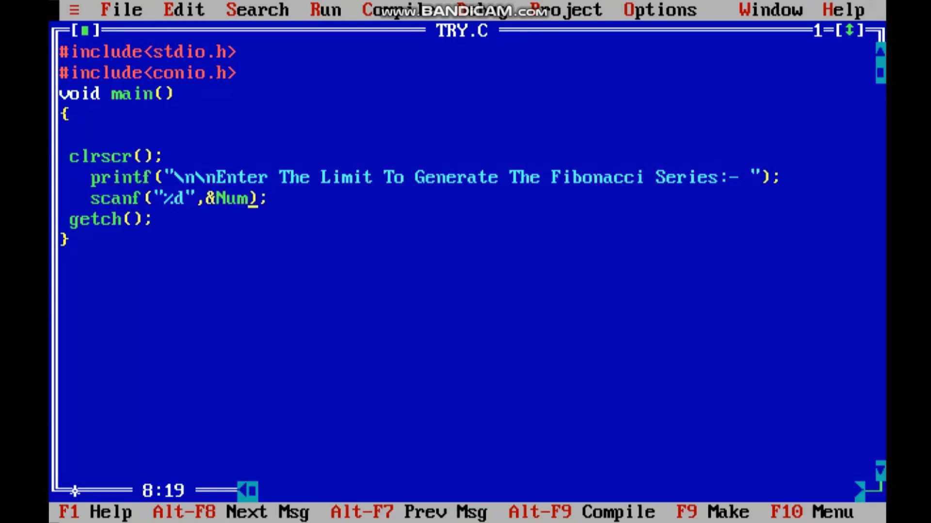
{"action": "type", "text": "printf()"}
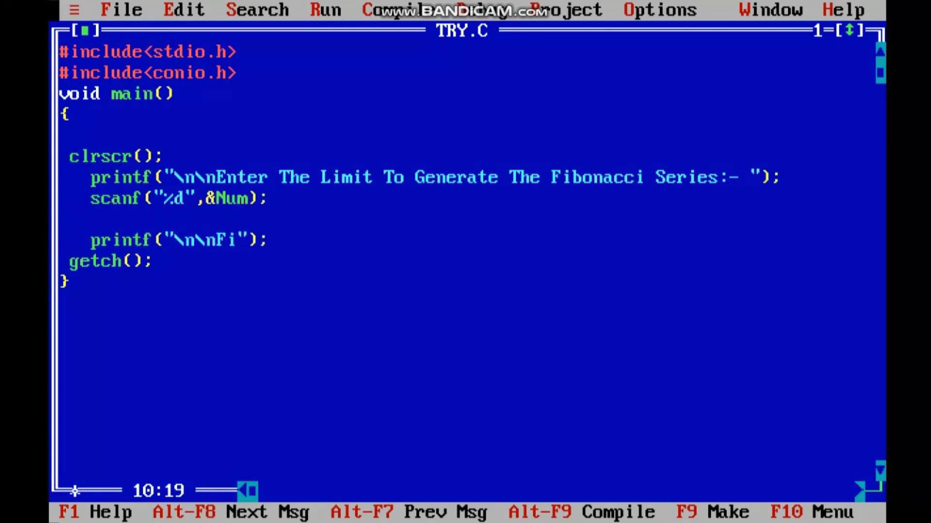
{"action": "type", "text": "bonacci Series Is...\\n\\n"}
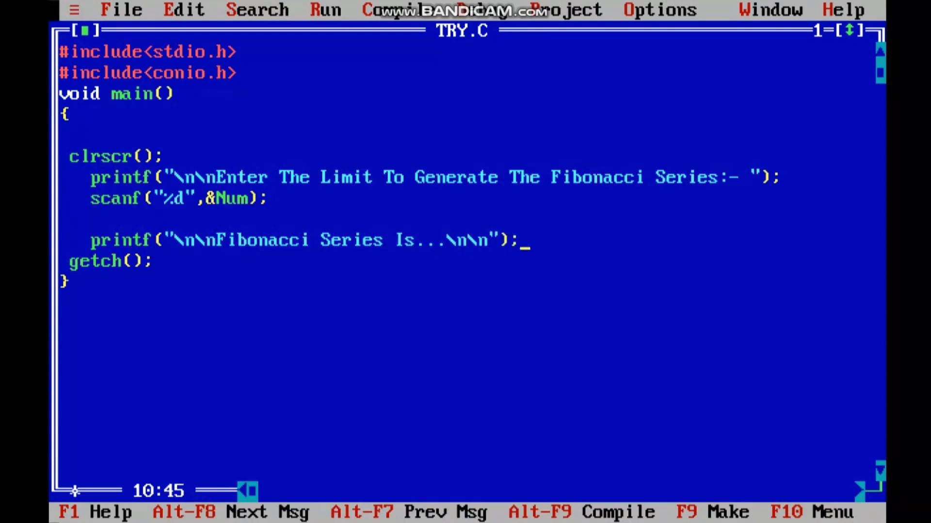
{"action": "type", "text": "for(i=0; )"}
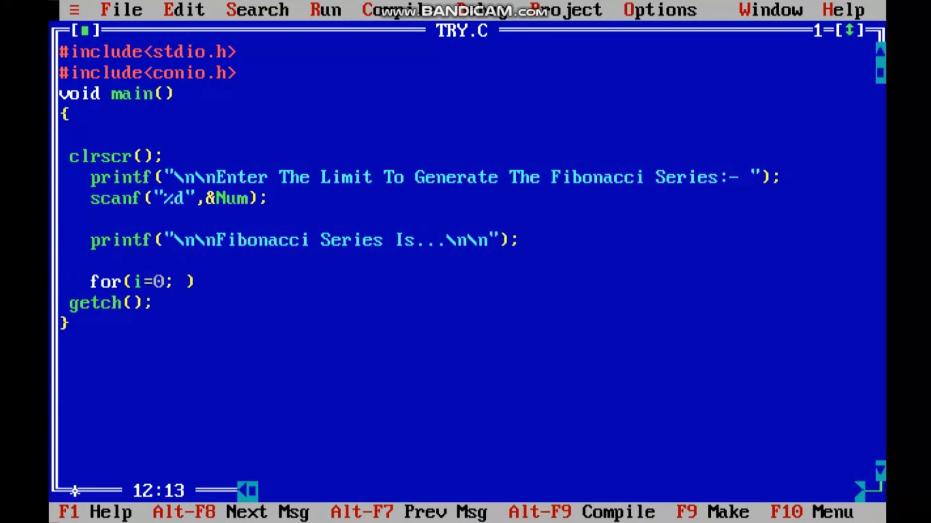
Step: Write the loop to i<=Num computing Ans = Prev + Next and shifting Prev, Next
{"action": "type", "text": "i<=Num; i++"}
{"action": "type", "text": "An"}
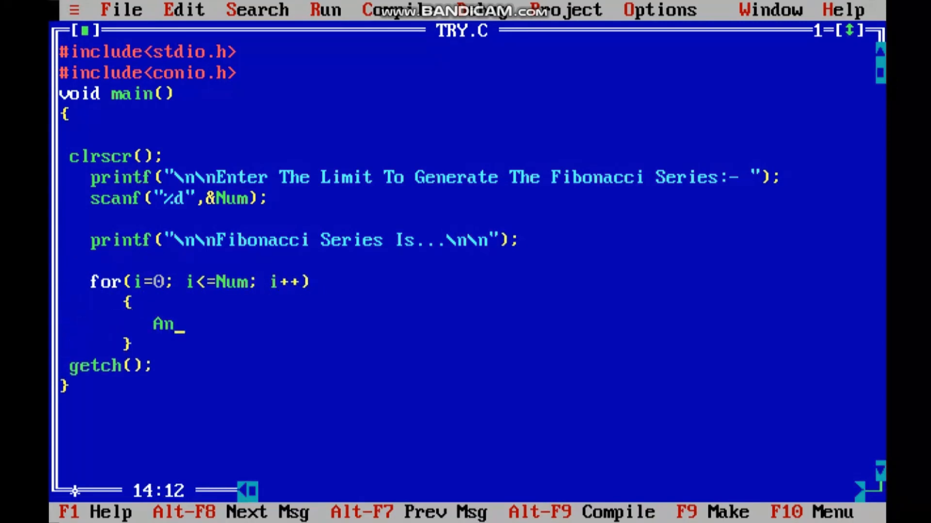
{"action": "type", "text": "s = Prev +"}
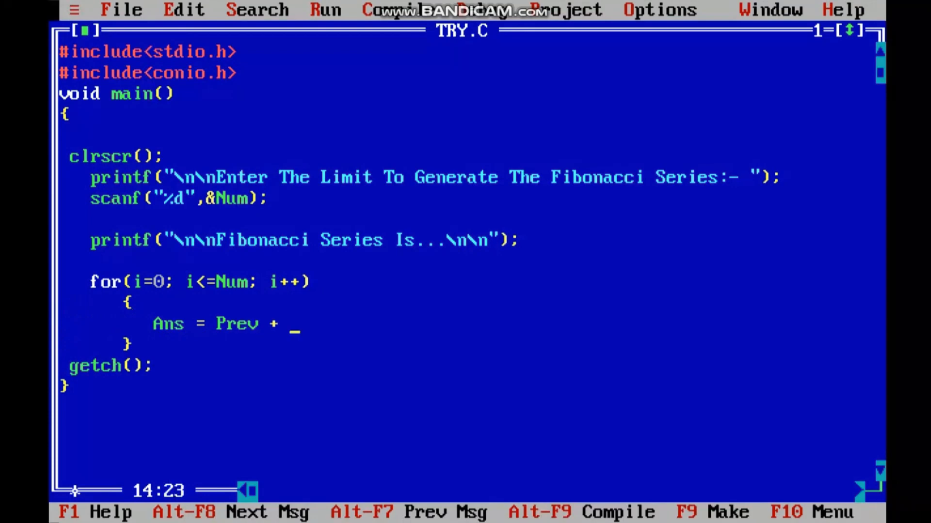
{"action": "type", "text": "Next;"}
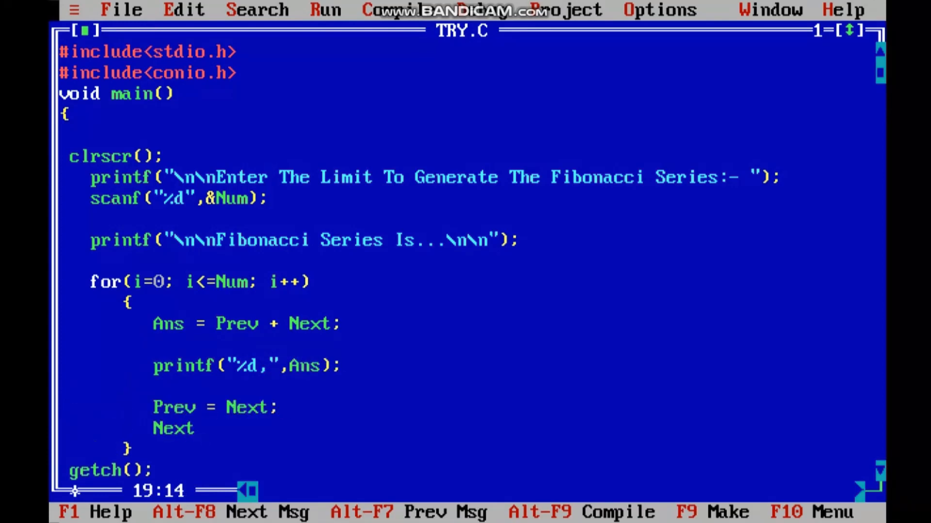
{"action": "type", "text": "= Ans;"}
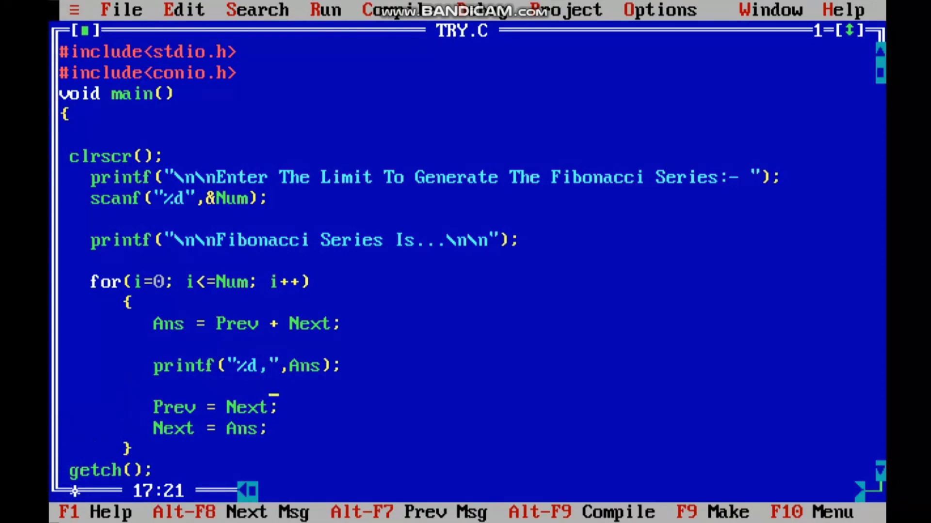
Step: Declare int Num, i, Ans, Prev=-1, Next=1, then compile and run TRY.C
{"action": "type", "text": "int"}
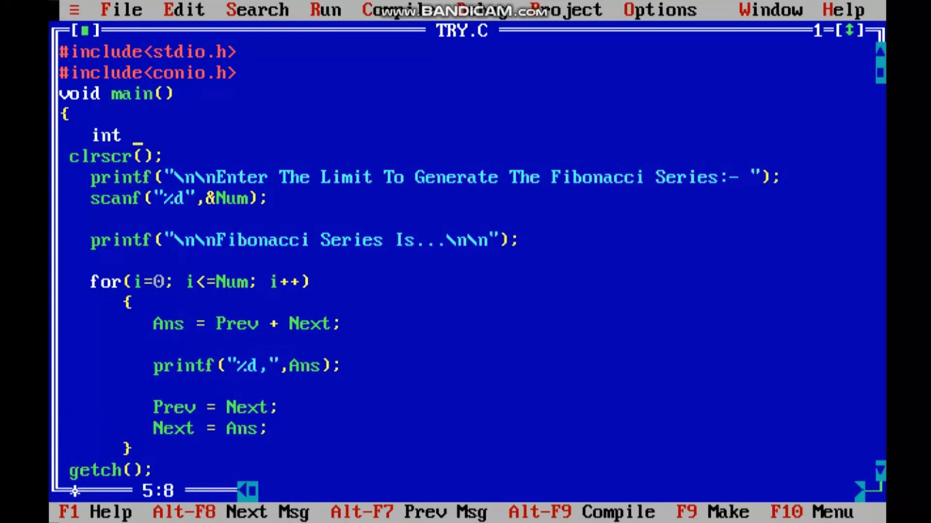
{"action": "type", "text": "Num,i,Ans,Pre"}
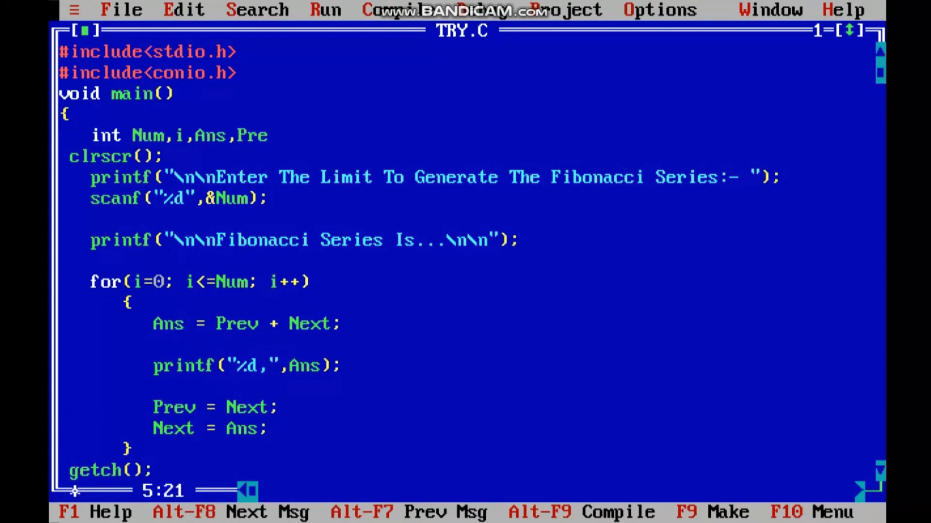
{"action": "type", "text": "v,Next;"}
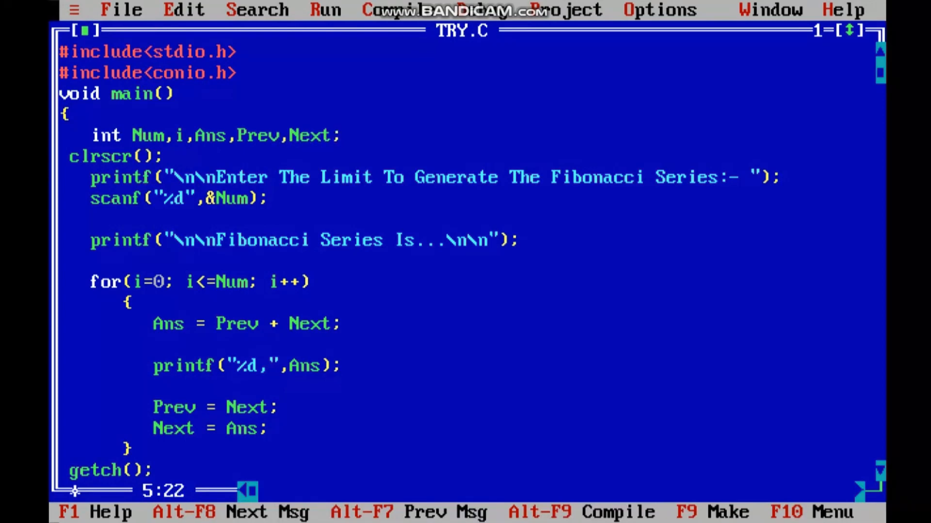
{"action": "type", "text": "=-1,Next="}
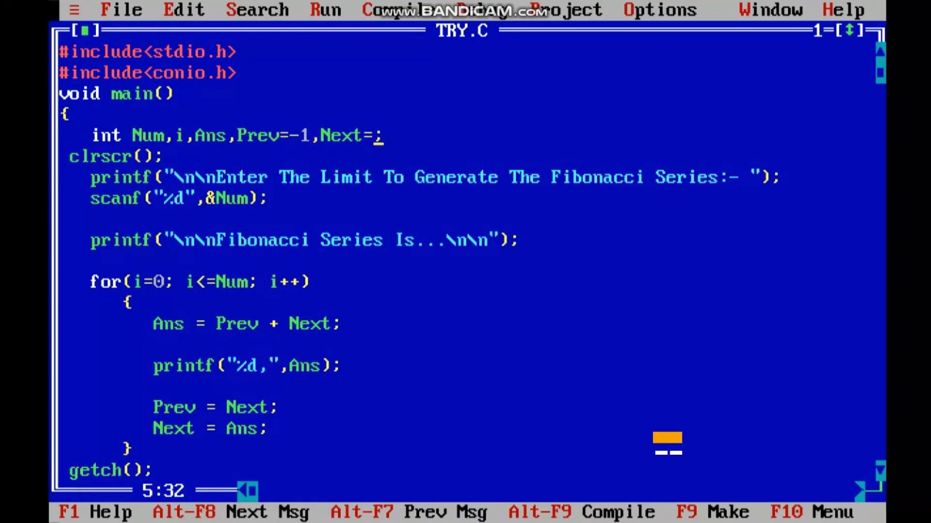
{"action": "key", "text": "Alt+F9"}
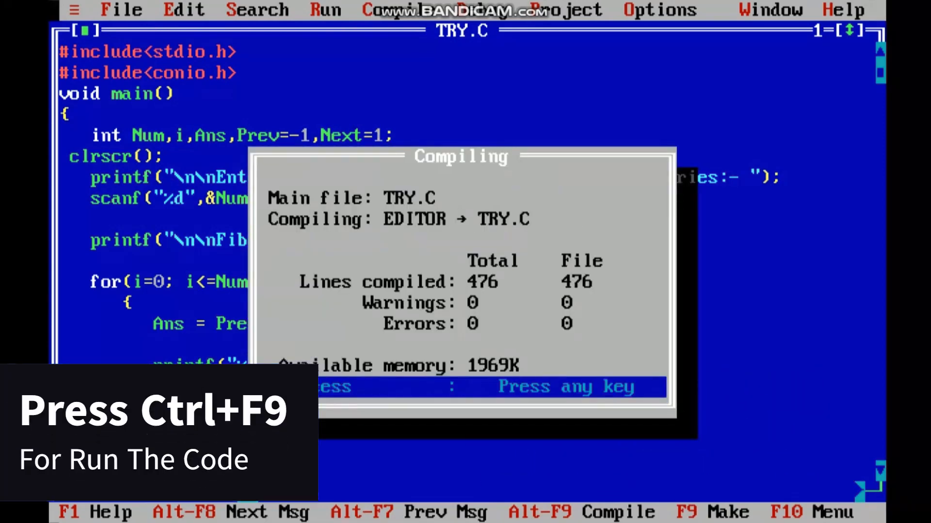
{"action": "key", "text": "ctrl+F9"}
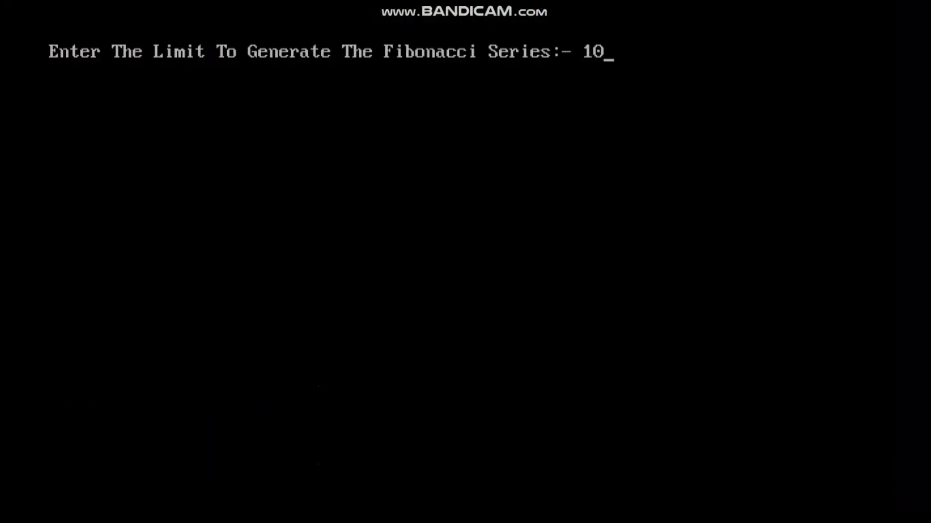